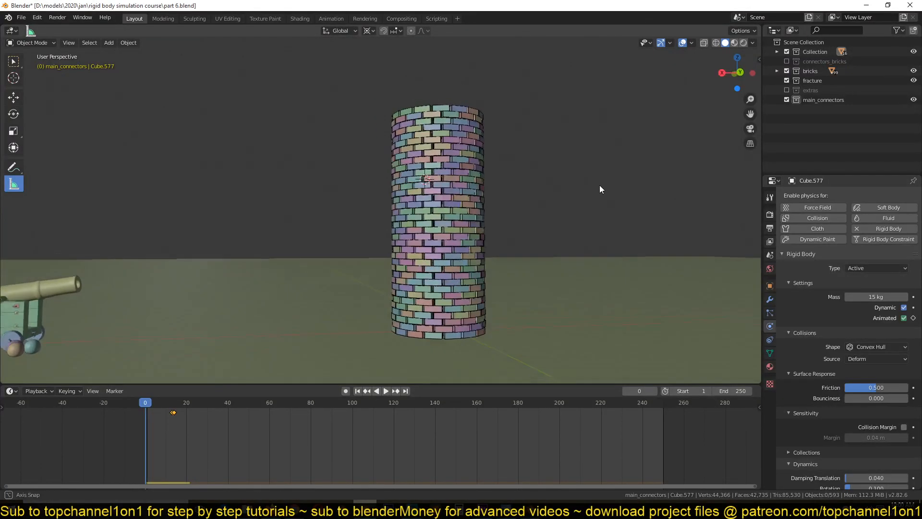
# - Orbit the view to look down on and around the brick tower
pyautogui.moveTo(588, 188); pyautogui.dragTo(459, 191)
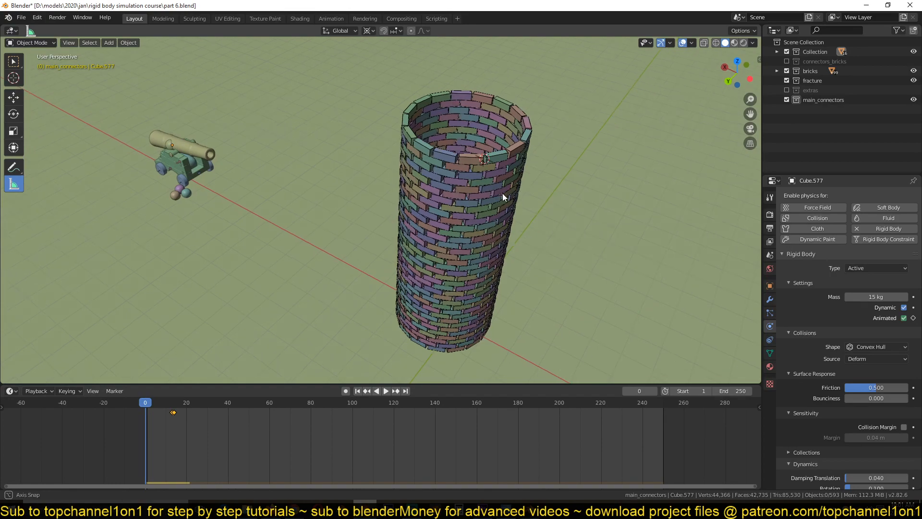
pyautogui.moveTo(503, 197); pyautogui.dragTo(511, 188)
pyautogui.write('Quick Smoke')
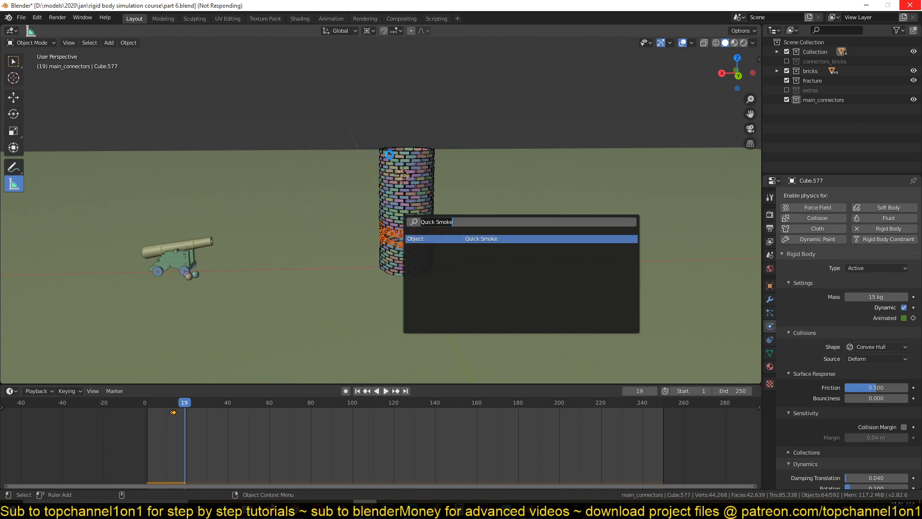
# - Apply Quick Smoke to the selected bricks and show the emitter brick's transform settings
pyautogui.click(480, 238)
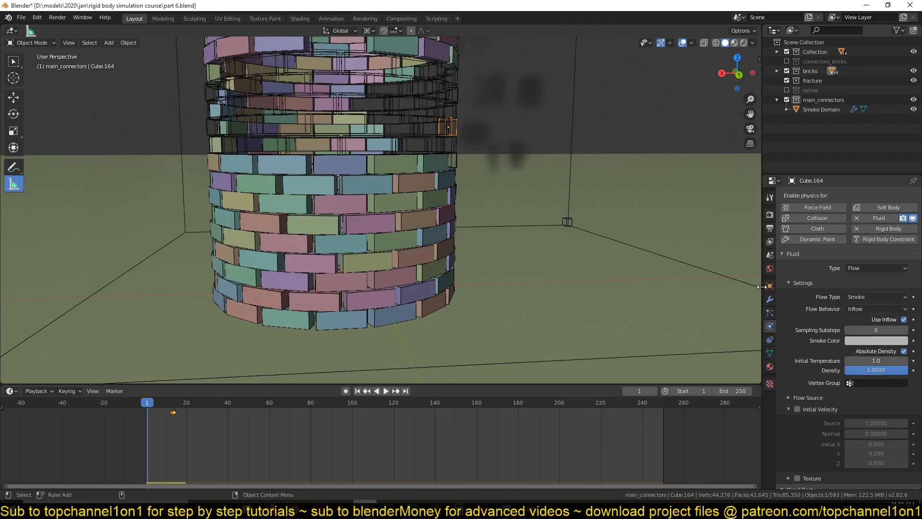
pyautogui.click(769, 286)
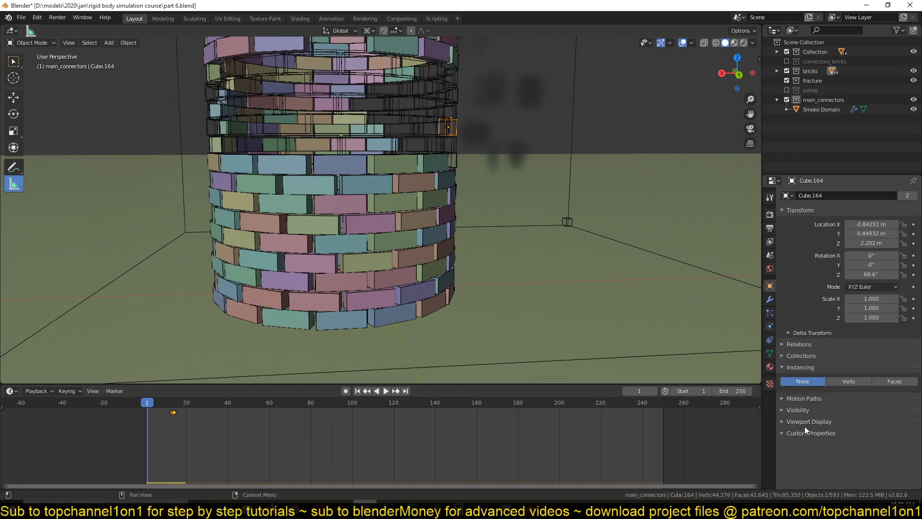
# - Expand the brick's Viewport Display panel and show the emitter brick ring as wireframe
pyautogui.click(809, 422)
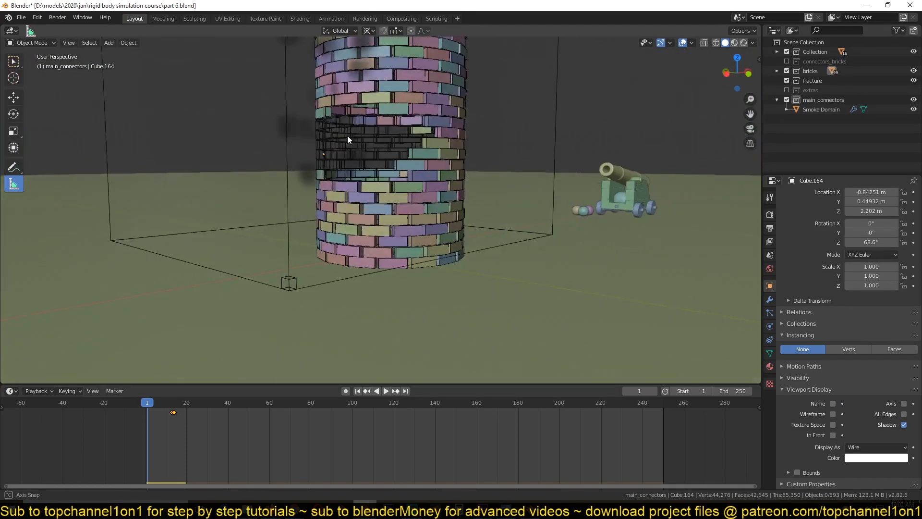
pyautogui.click(338, 154)
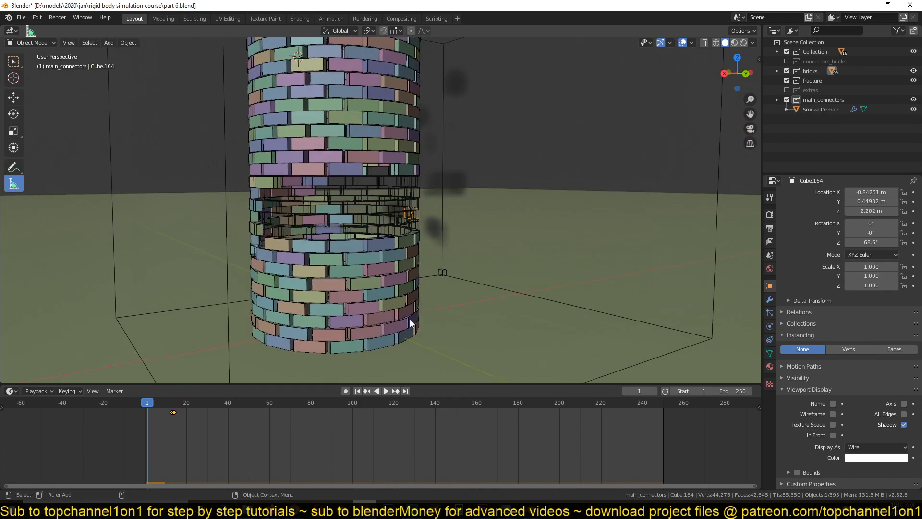
# - Preview the rising smoke, return to frame 0, and select Smoke Domain in the Outliner
pyautogui.click(385, 390)
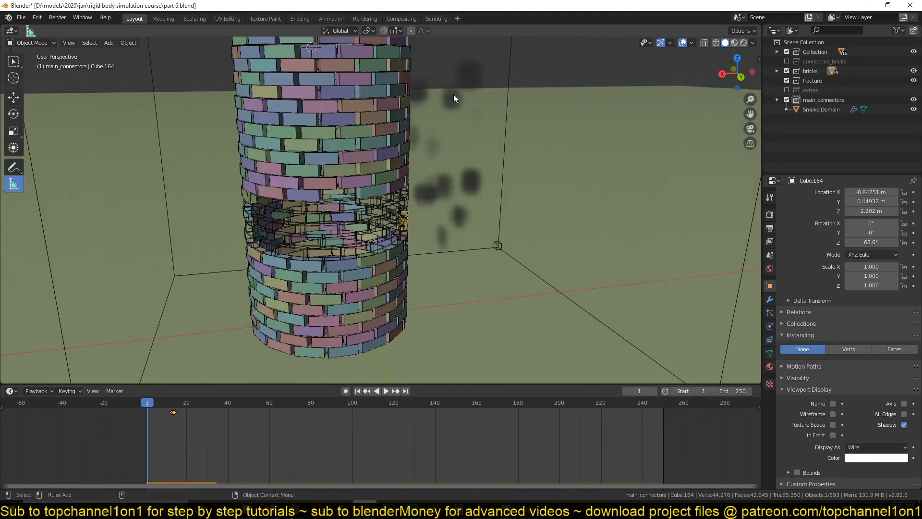
pyautogui.moveTo(448, 128)
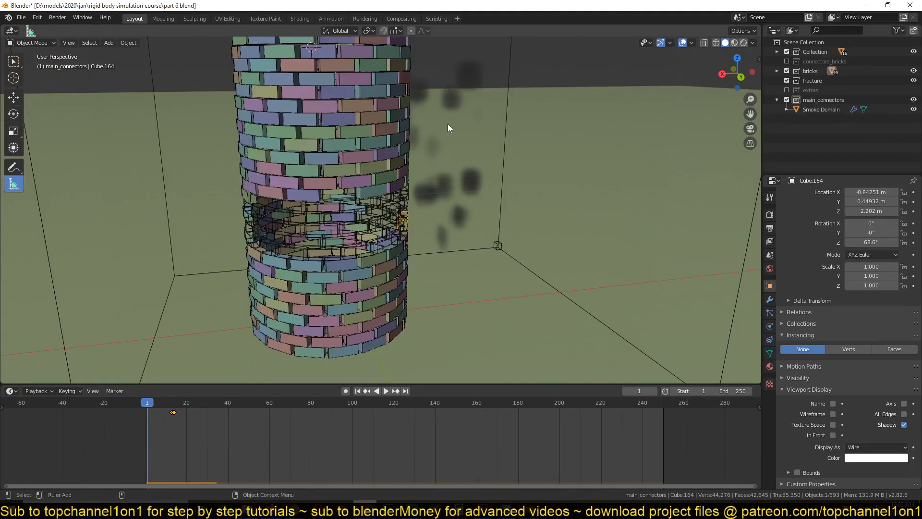
pyautogui.click(385, 390)
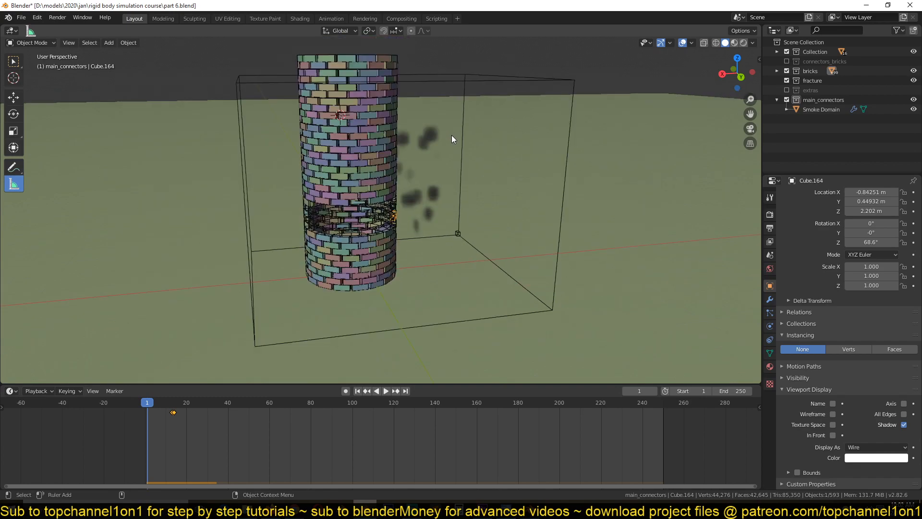
pyautogui.click(385, 390)
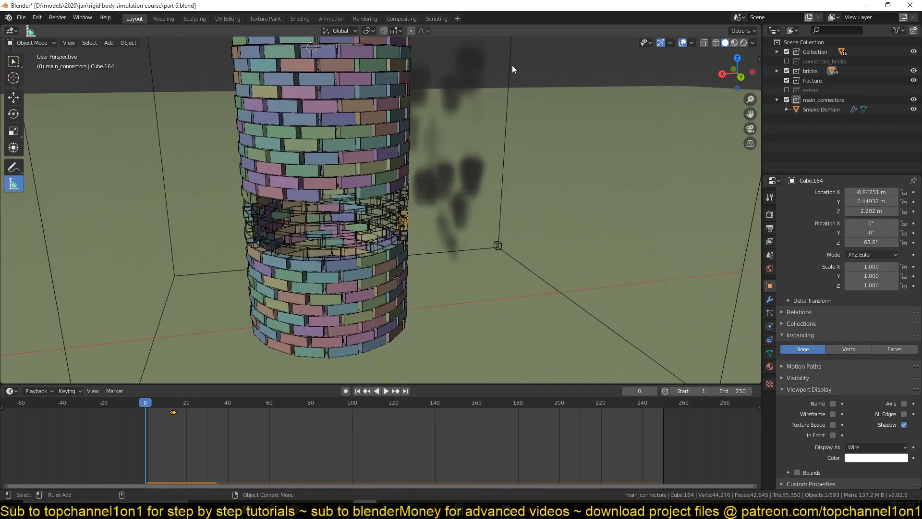
pyautogui.click(820, 110)
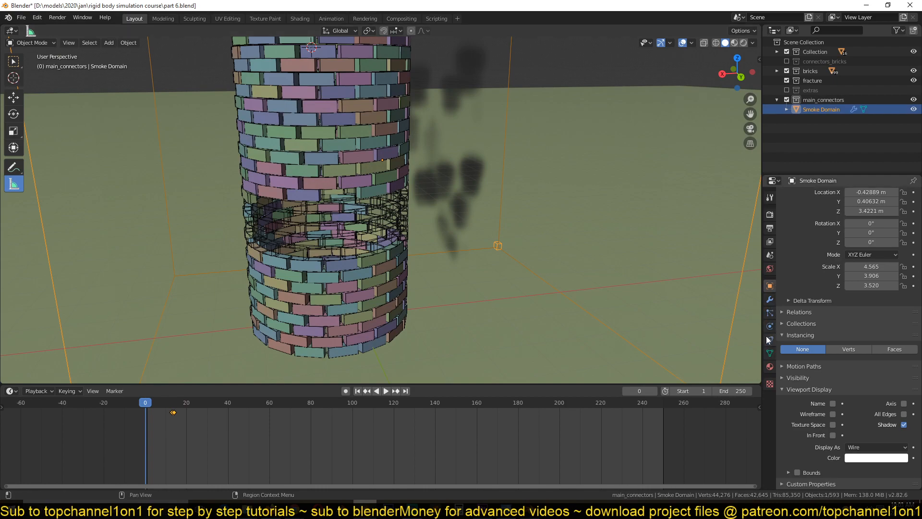
# - Start Bake Data for the Smoke Domain from its Physics Properties
pyautogui.click(769, 326)
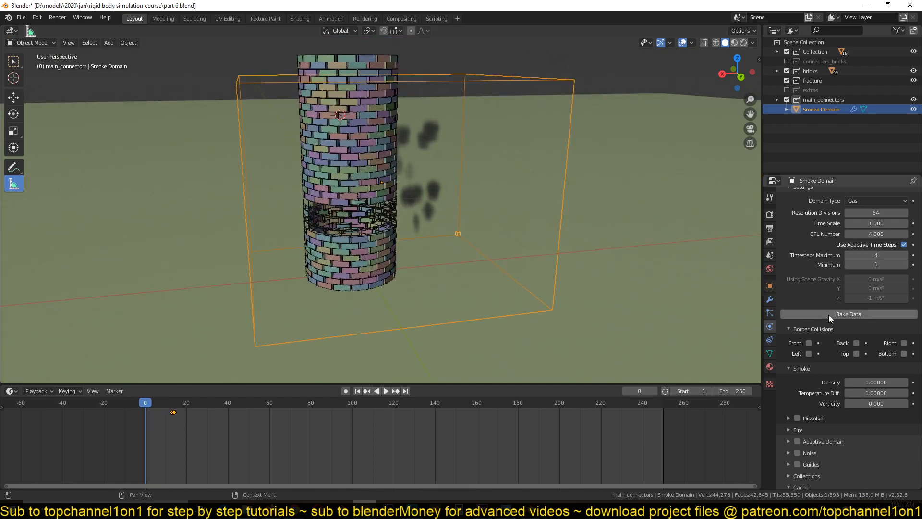
pyautogui.click(848, 314)
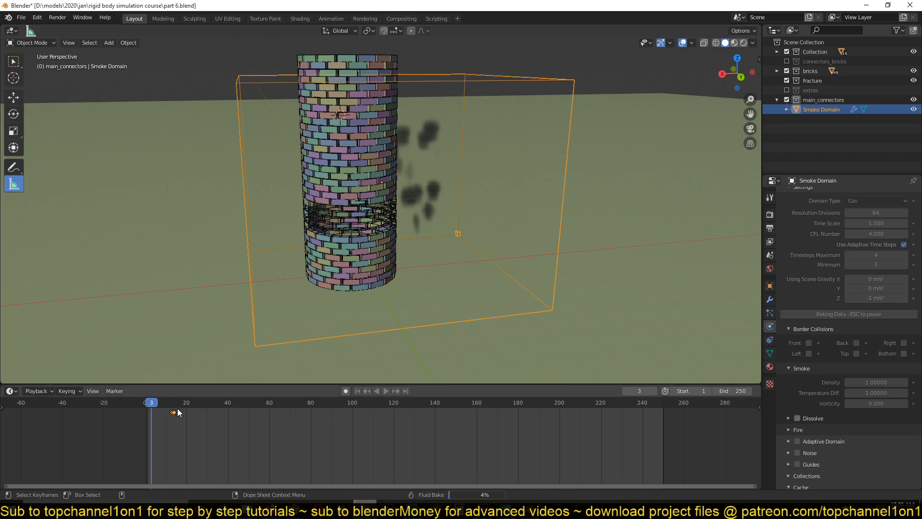